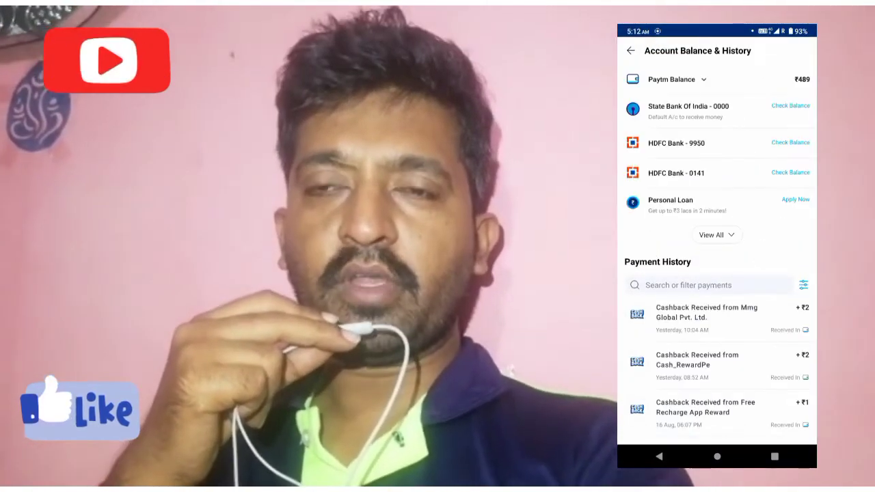
- Browse the QR Coder home screen and launch the 'Play Spin & Win Coins' wheel game
{"action": "scroll", "scroll_direction": "down", "scroll_amount": 3}
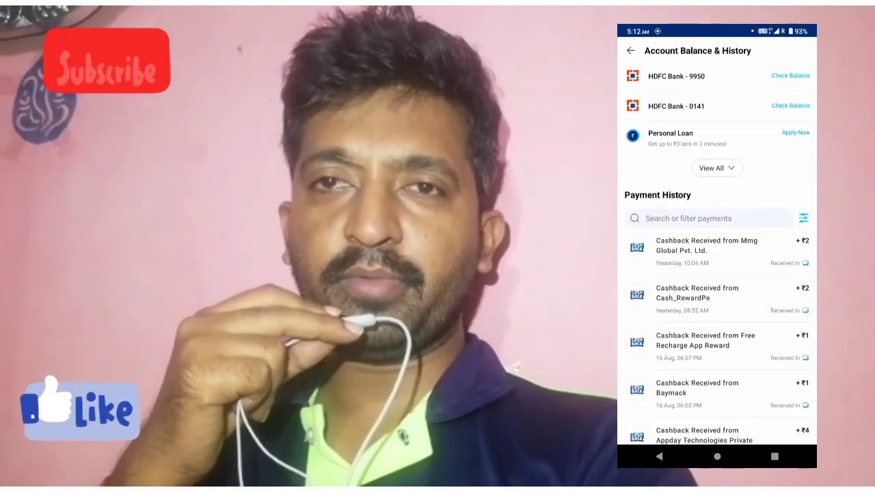
{"action": "left_click", "coordinate": [697, 298]}
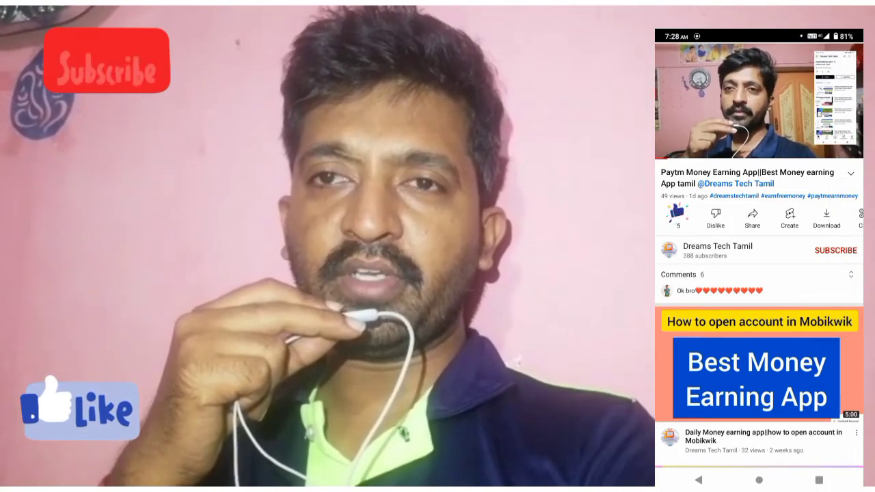
{"action": "left_click", "coordinate": [835, 250]}
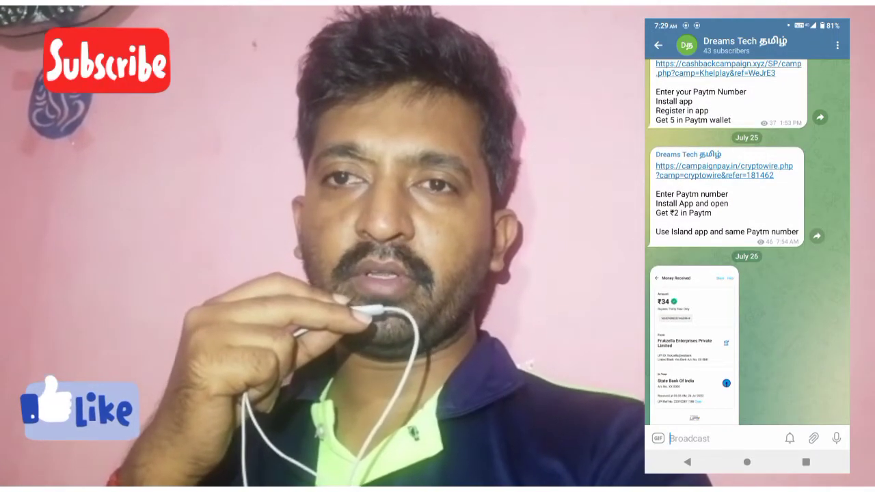
{"action": "scroll", "scroll_direction": "down", "scroll_amount": 3}
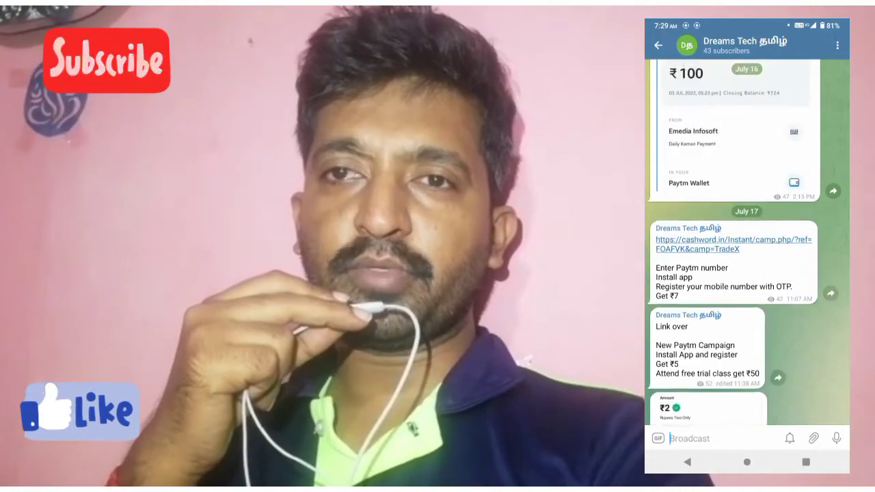
{"action": "scroll", "scroll_direction": "down", "scroll_amount": 3}
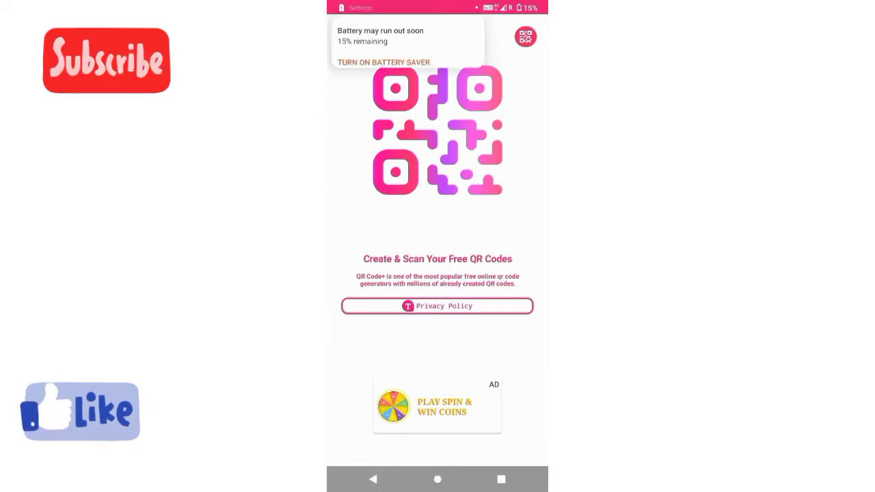
{"action": "left_click", "coordinate": [438, 406]}
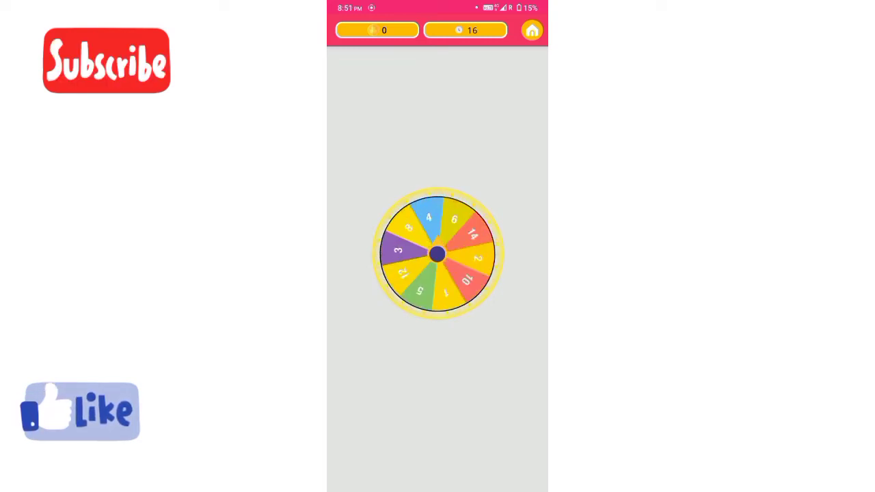
- Spin the wheel three times to earn coins, dismiss the sponsored ad, reaching 204 available coins
{"action": "left_click", "coordinate": [438, 253]}
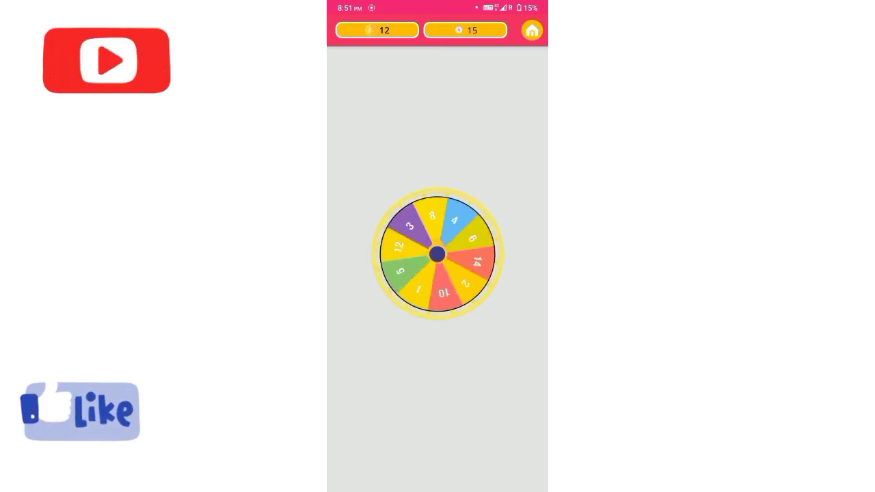
{"action": "left_click", "coordinate": [438, 254]}
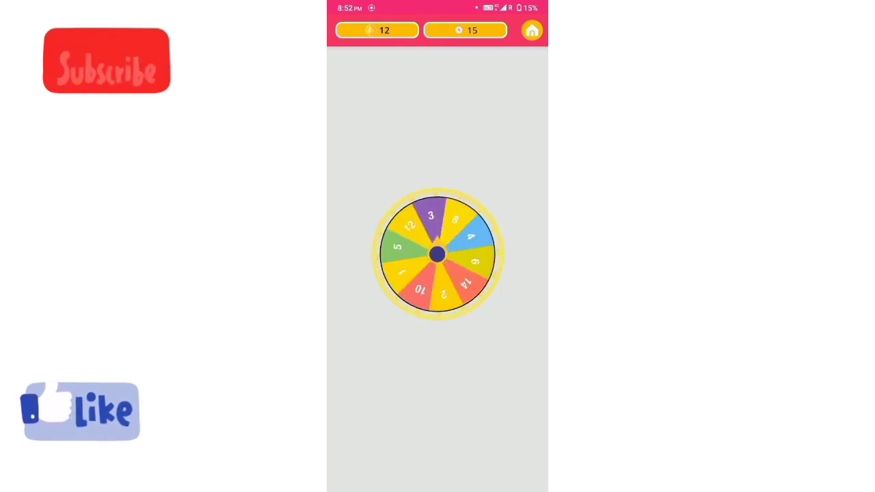
{"action": "left_click", "coordinate": [438, 254]}
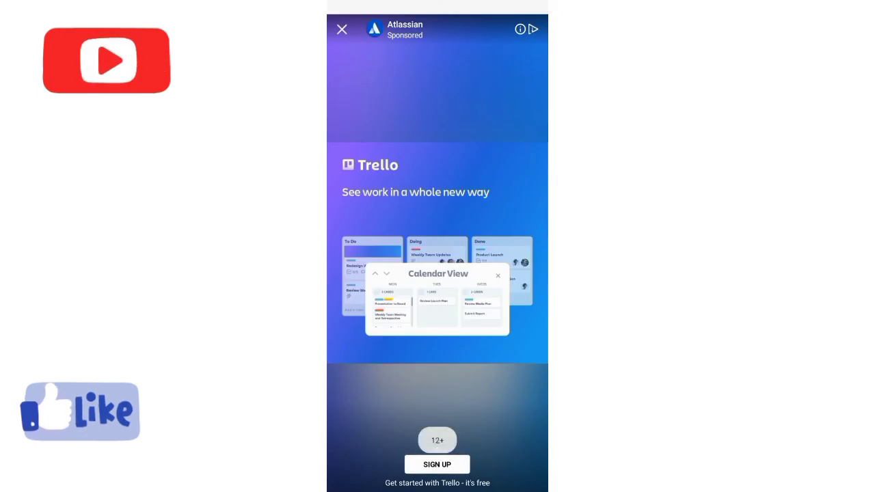
{"action": "left_click", "coordinate": [342, 30]}
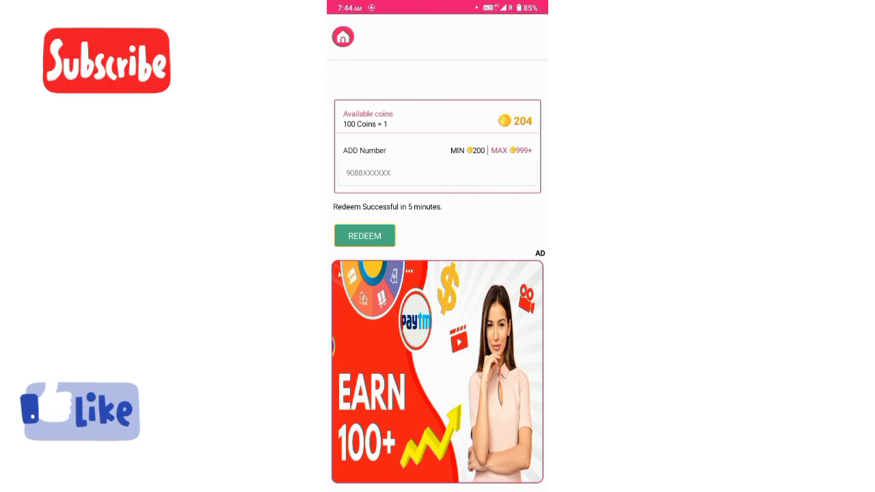
- Enter Paytm number '909' in the ADD Number field and submit the redeem request
{"action": "left_click", "coordinate": [438, 173]}
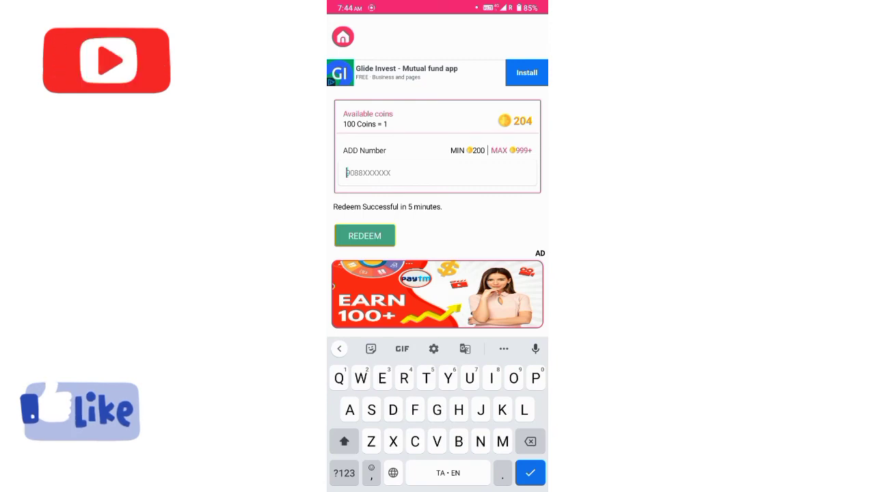
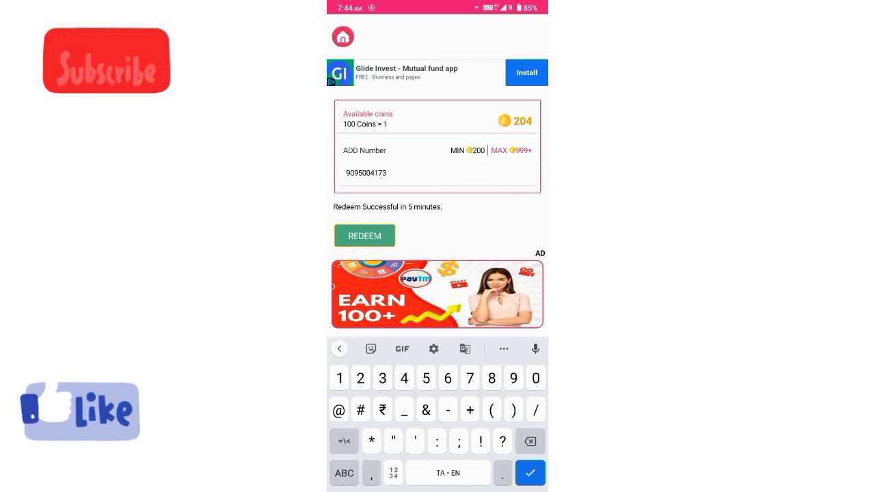
{"action": "left_click", "coordinate": [364, 235]}
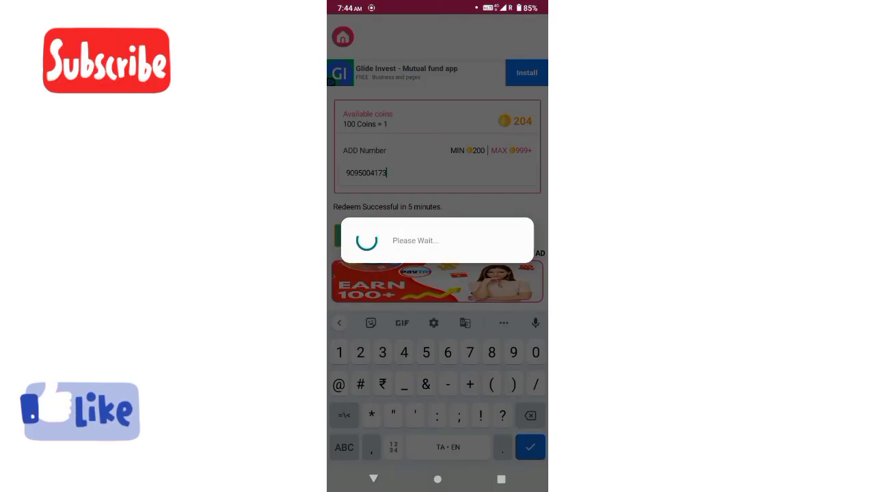